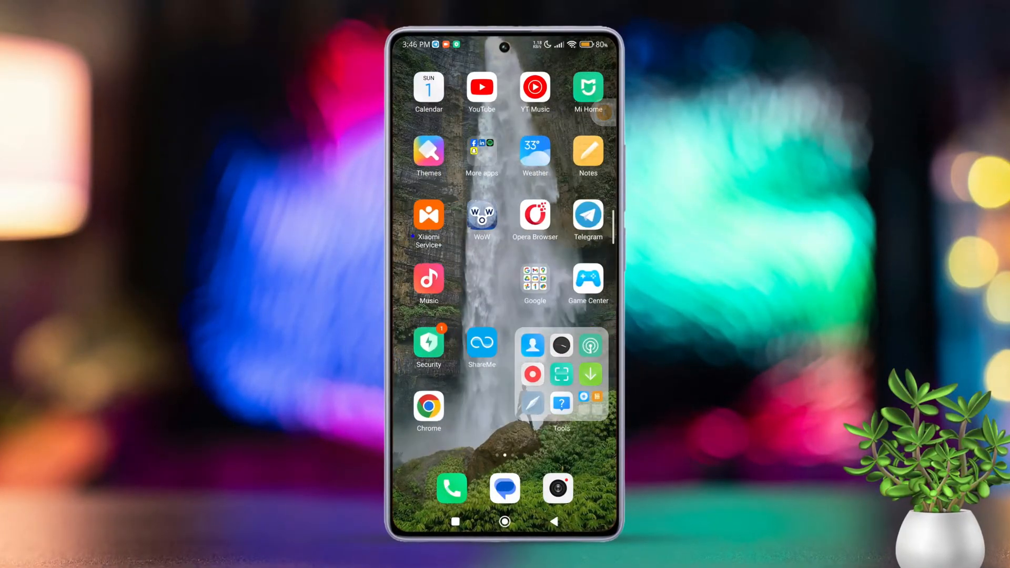
Launch Telegram from the home screen to reach the chat list.
{"action": "left_click", "coordinate": [587, 214]}
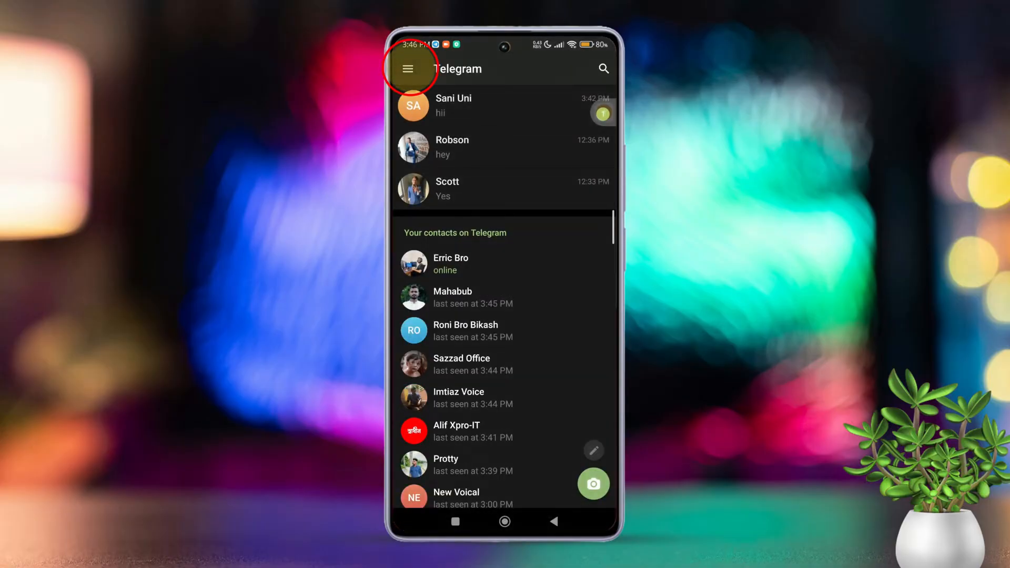
Reach the profile name editor via the menu, Settings and Edit Info.
{"action": "left_click", "coordinate": [406, 68]}
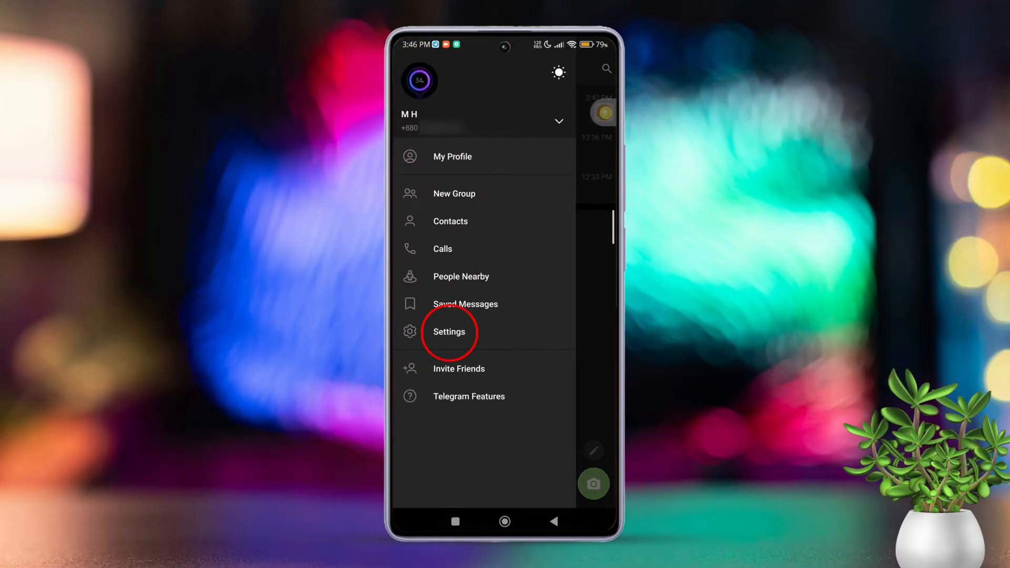
{"action": "left_click", "coordinate": [448, 332]}
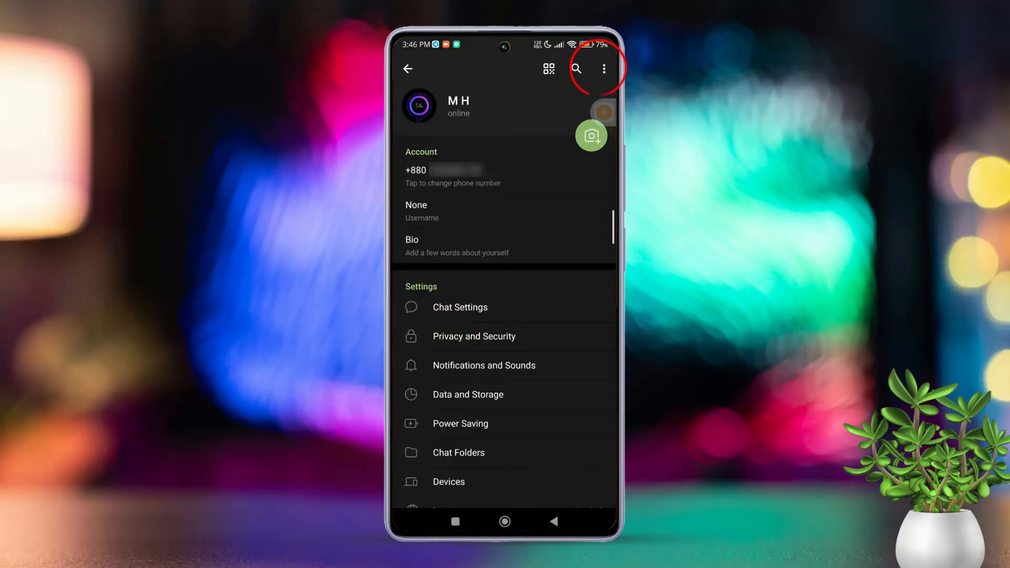
{"action": "left_click", "coordinate": [604, 70]}
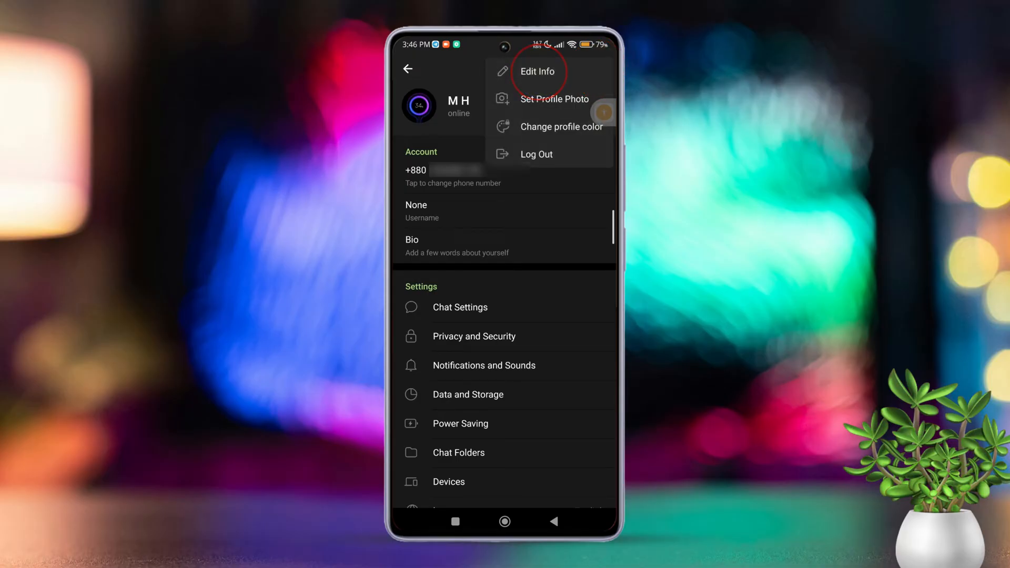
{"action": "left_click", "coordinate": [537, 71]}
{"action": "type", "text": "He"}
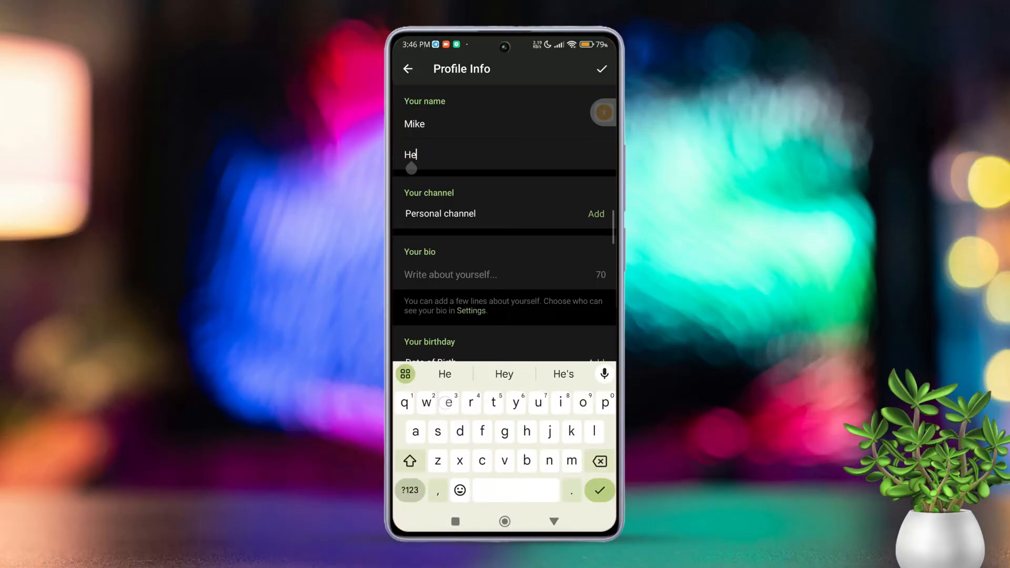
{"action": "type", "text": "sson"}
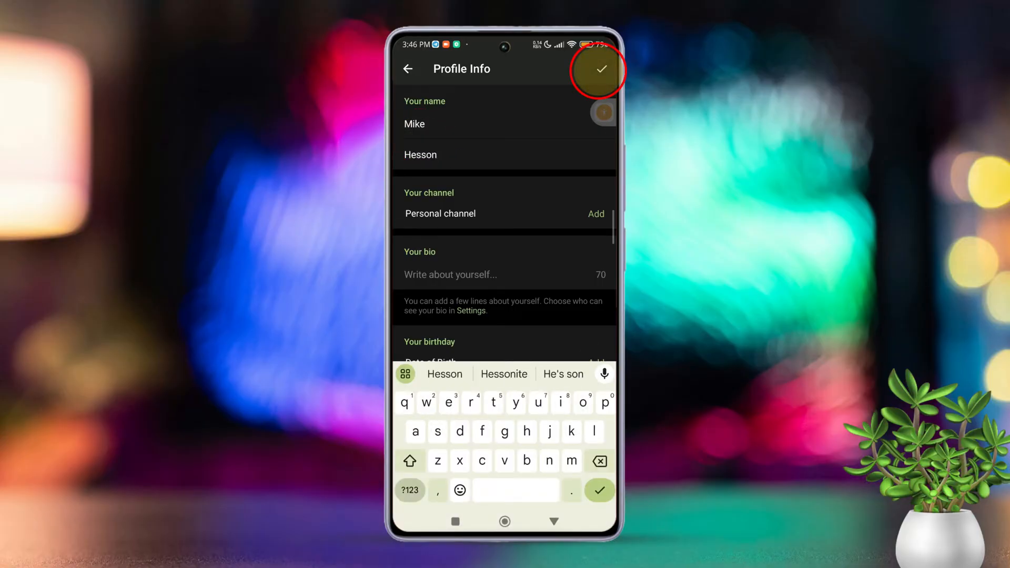
{"action": "left_click", "coordinate": [599, 70]}
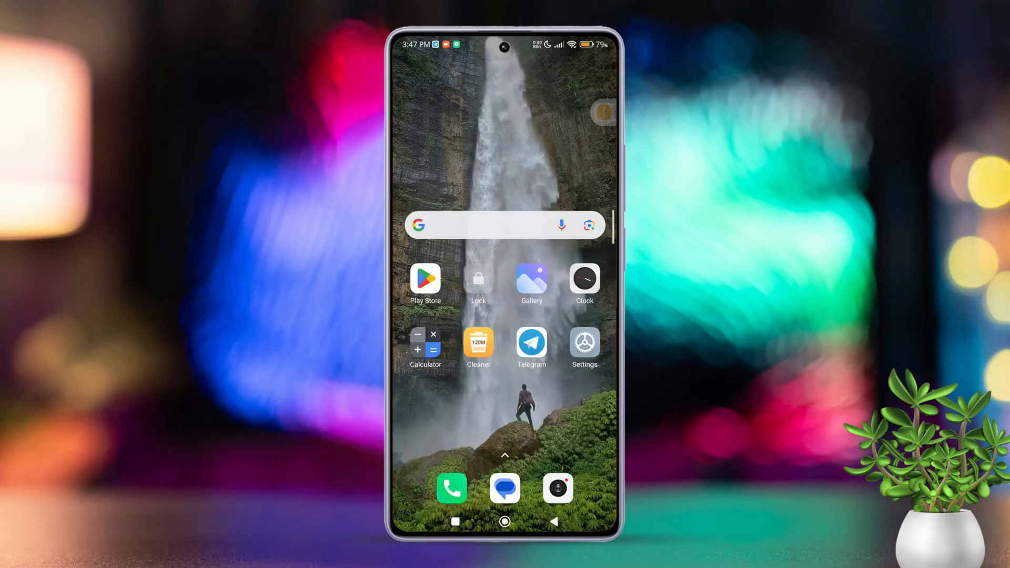
Reopen Telegram settings and enter a username starting with 'Mike' on the username page.
{"action": "left_click", "coordinate": [530, 343]}
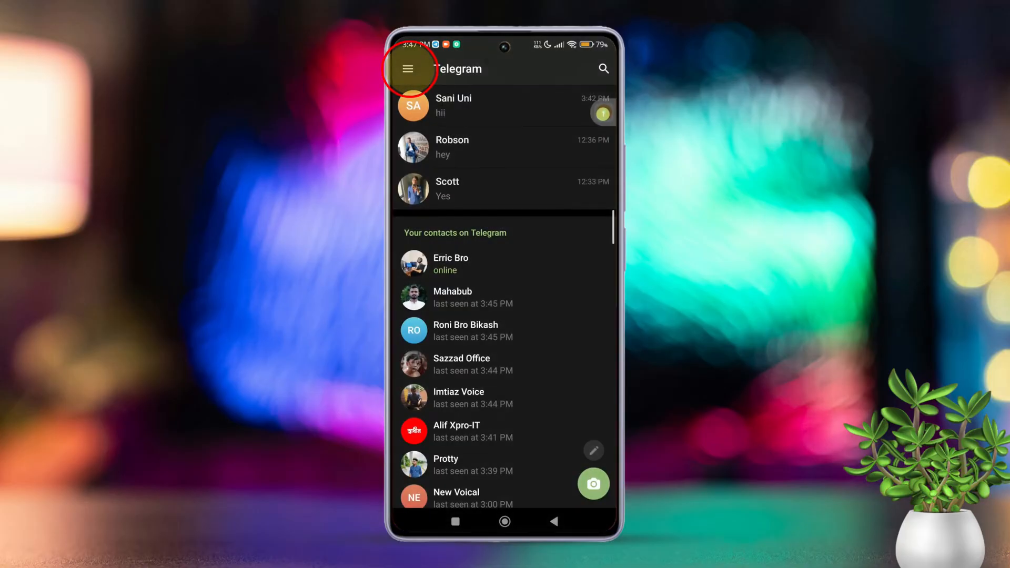
{"action": "left_click", "coordinate": [406, 69]}
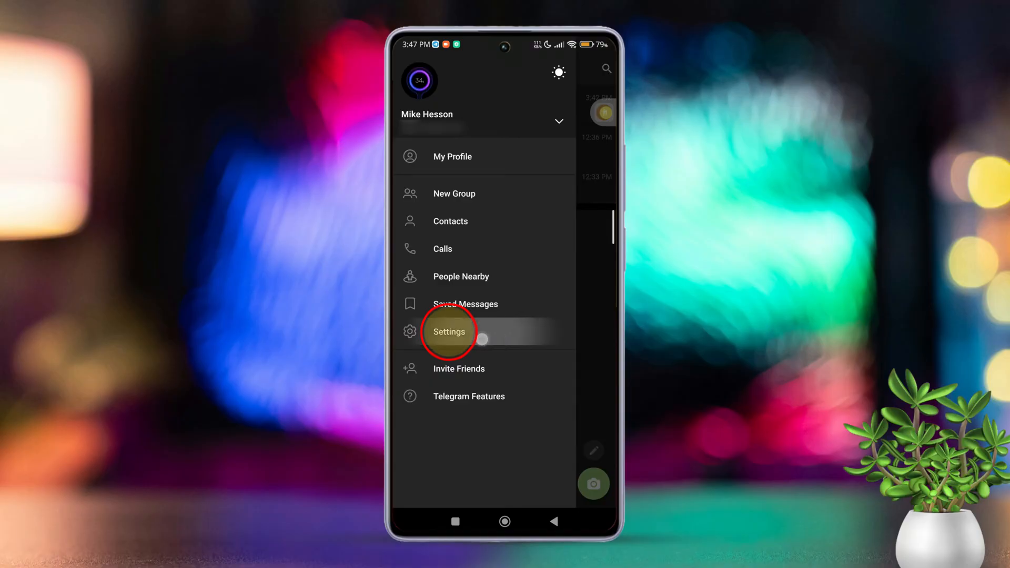
{"action": "left_click", "coordinate": [448, 332]}
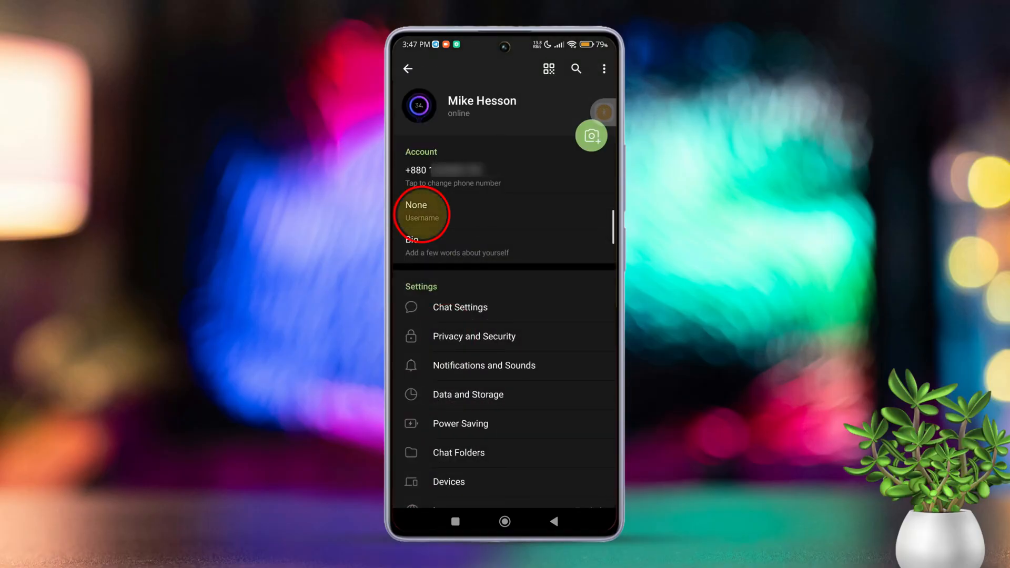
{"action": "left_click", "coordinate": [421, 212]}
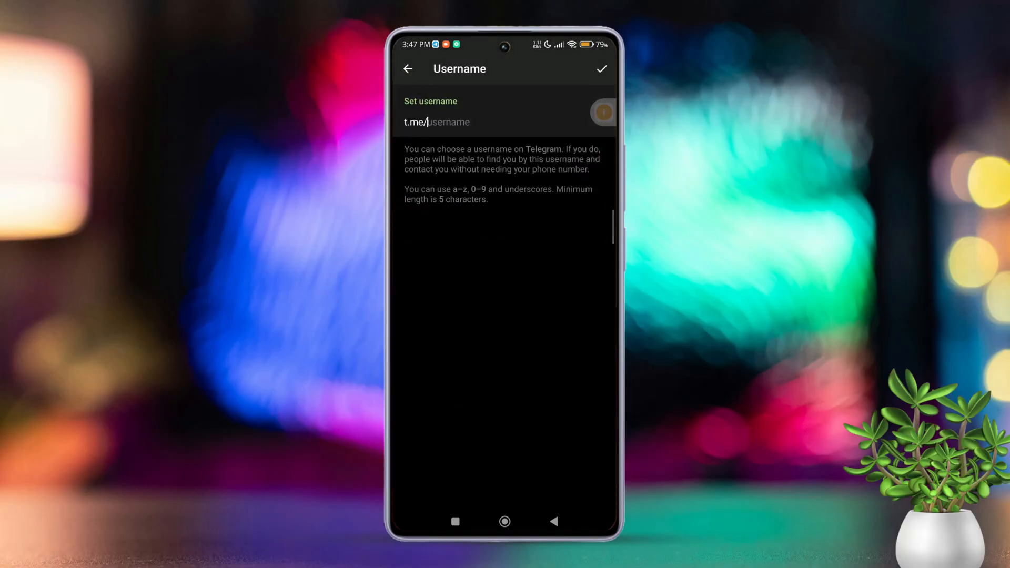
{"action": "type", "text": "Mike"}
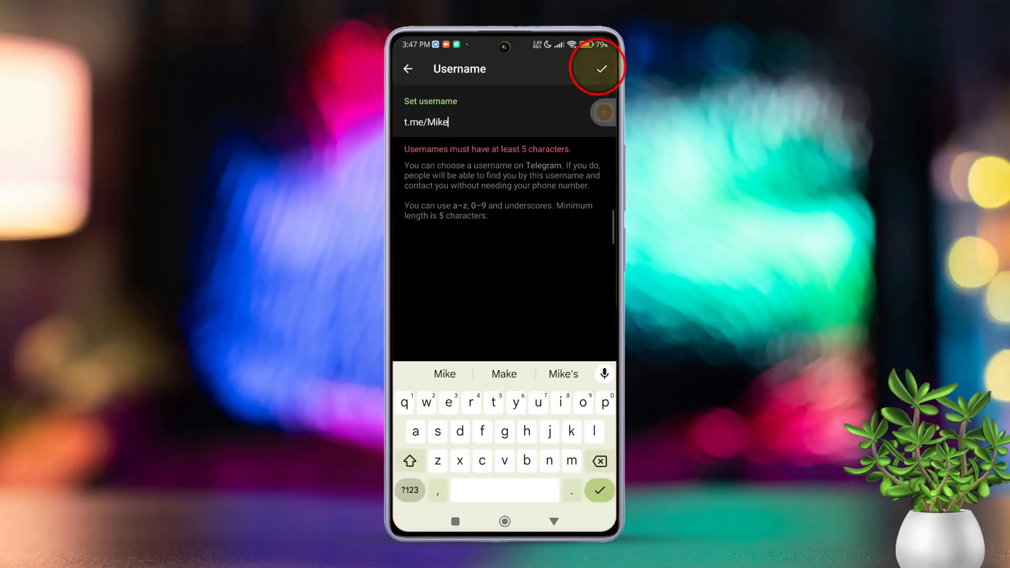
{"action": "type", "text": "no"}
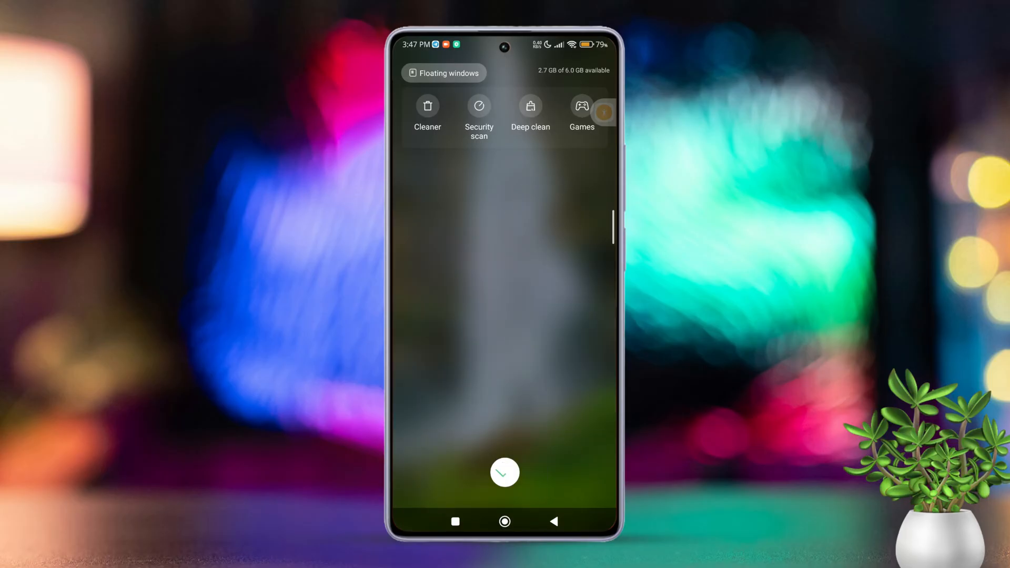
Clear all recent apps and show the app drawer's Communication category.
{"action": "left_click", "coordinate": [504, 472]}
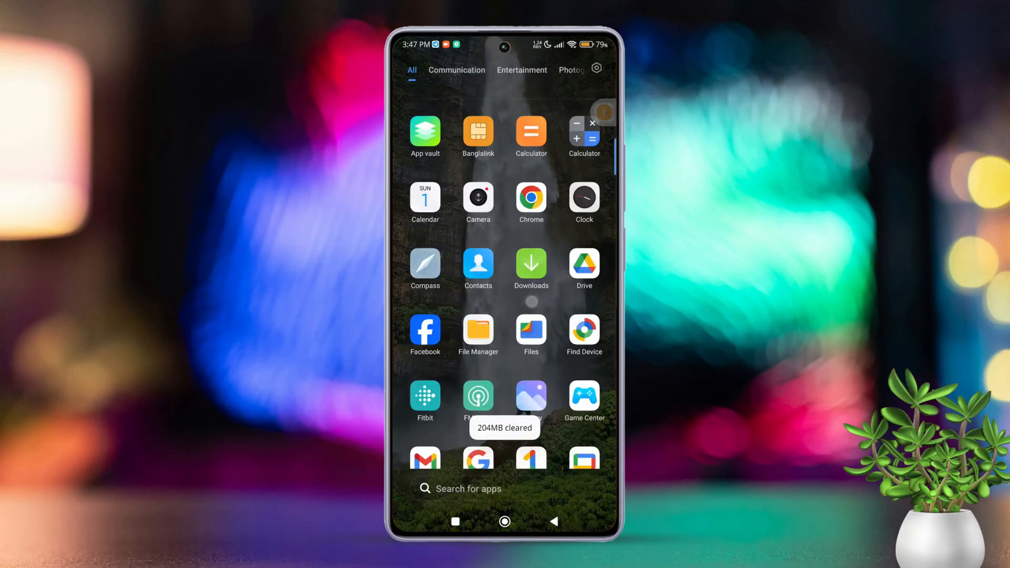
{"action": "scroll", "scroll_direction": "down", "scroll_amount": 3}
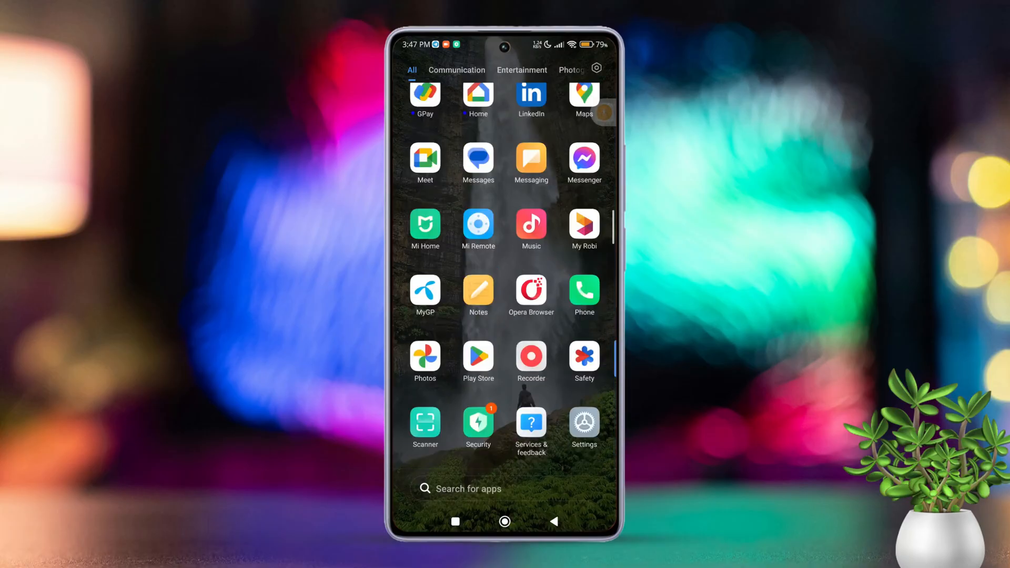
{"action": "left_click", "coordinate": [458, 76]}
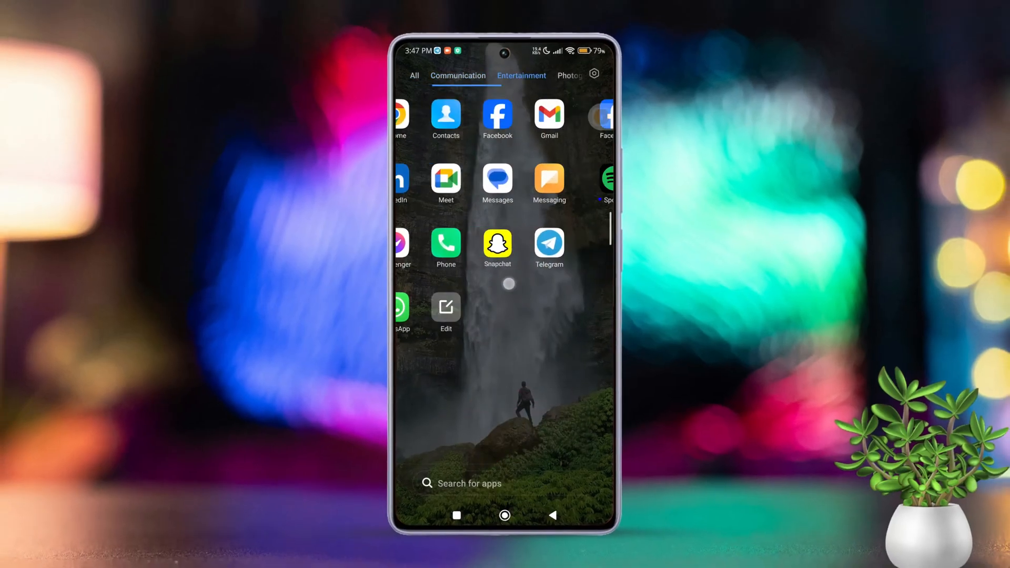